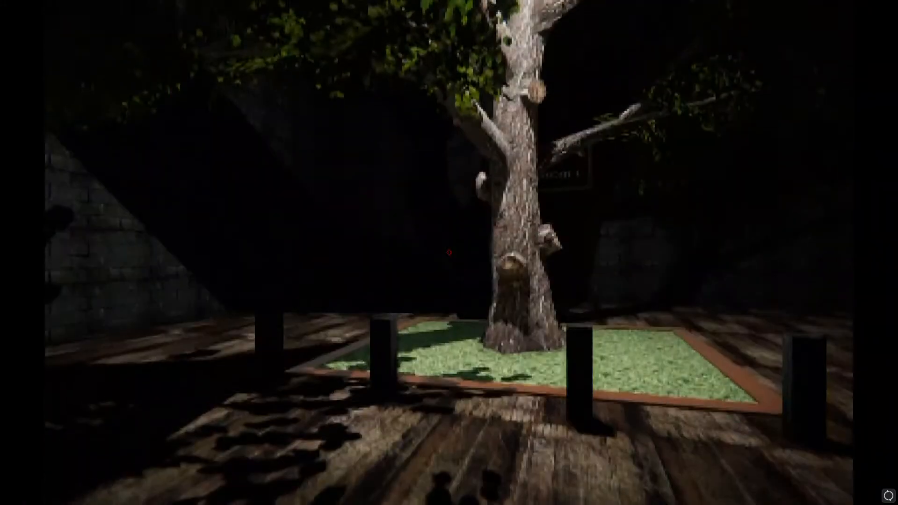
mouse_move(449, 253)
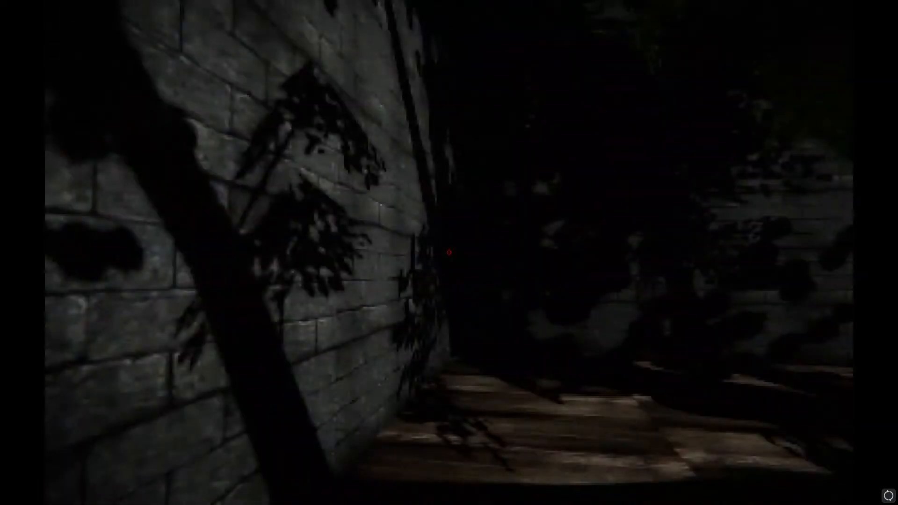
mouse_move(449, 252)
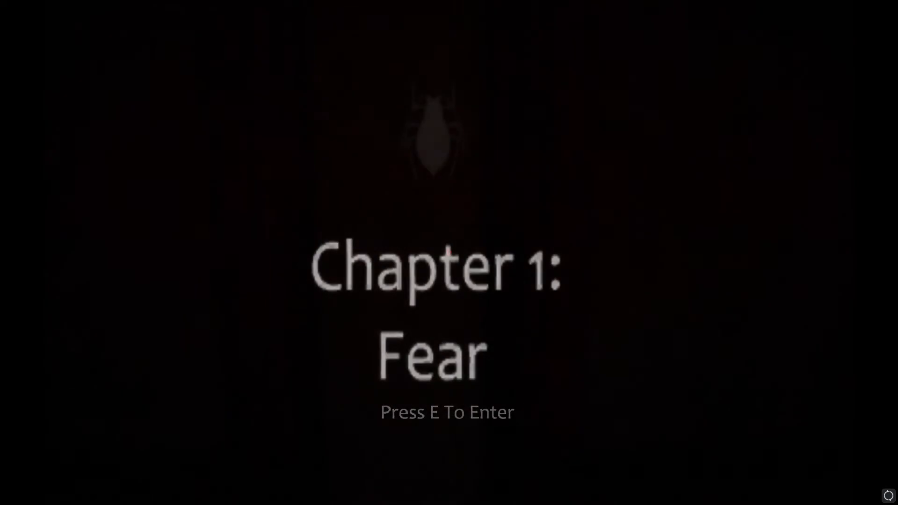
Step: Enter Chapter 1 from its title card and walk through the railway tunnel into the pale brick corridor
key("e")
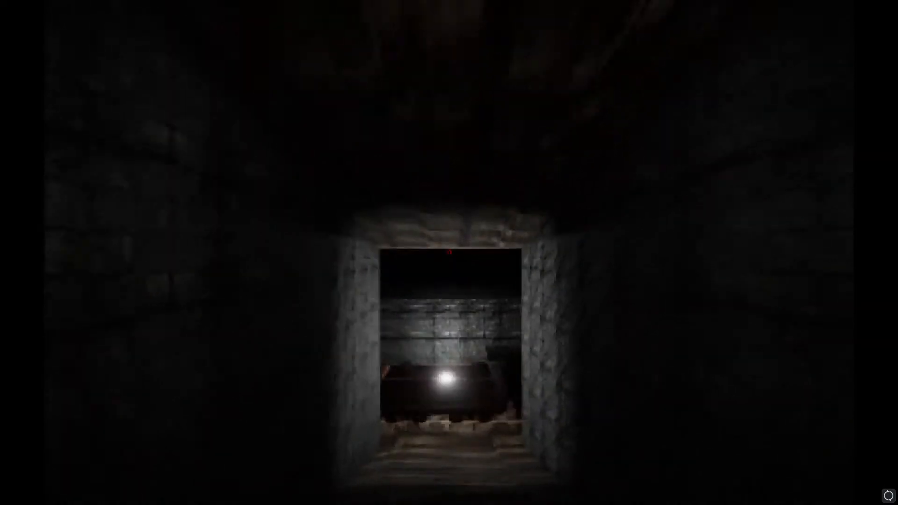
key("w")
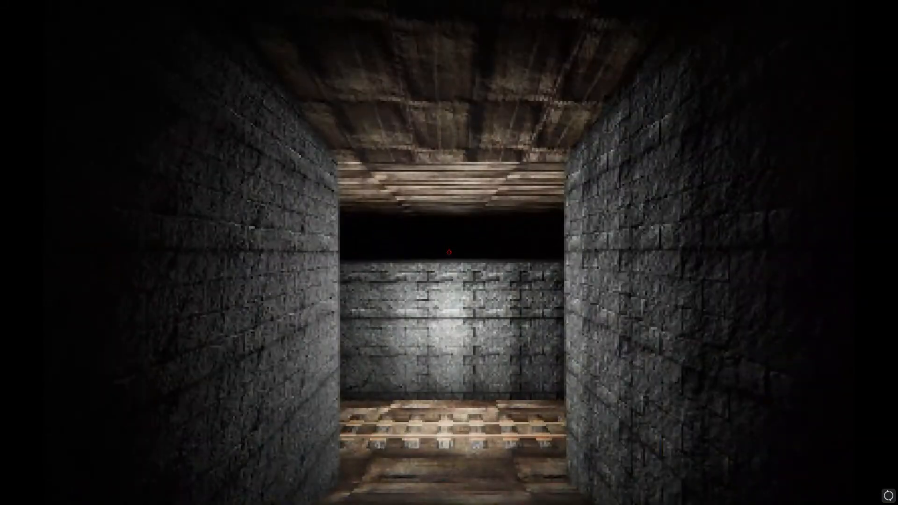
key("w")
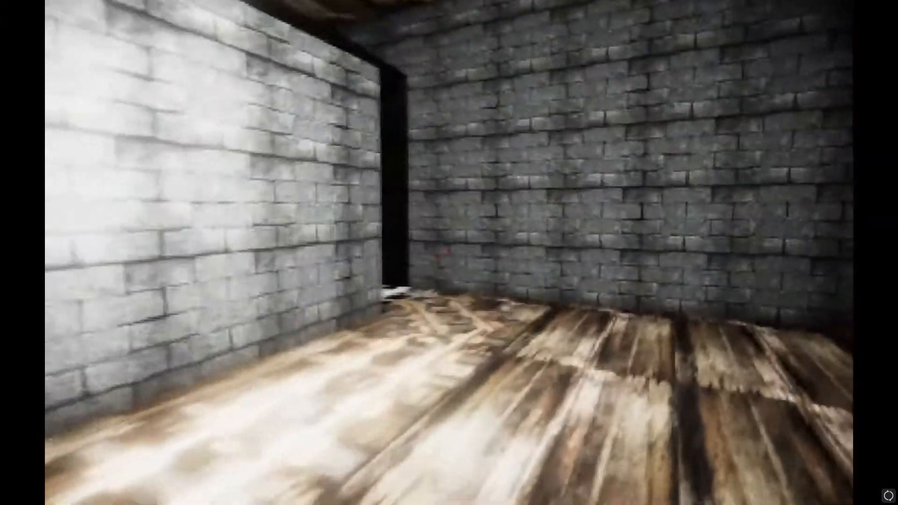
mouse_move(449, 253)
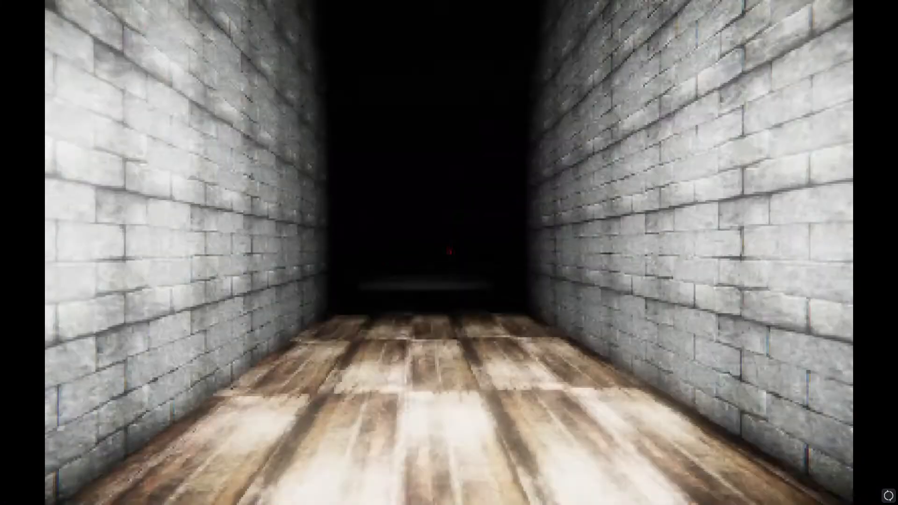
Step: Walk past the crate room, use the red wall-mounted box, and head toward the wooden door
key("w")
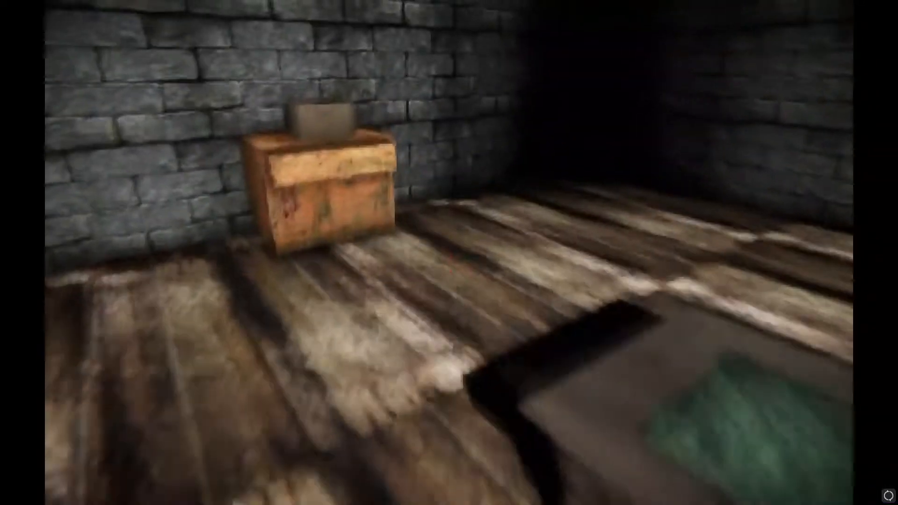
mouse_move(449, 253)
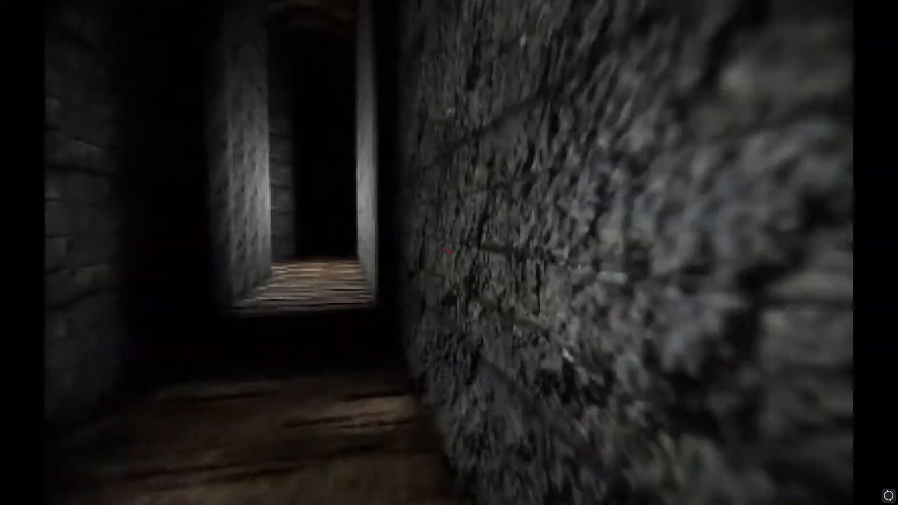
mouse_move(449, 252)
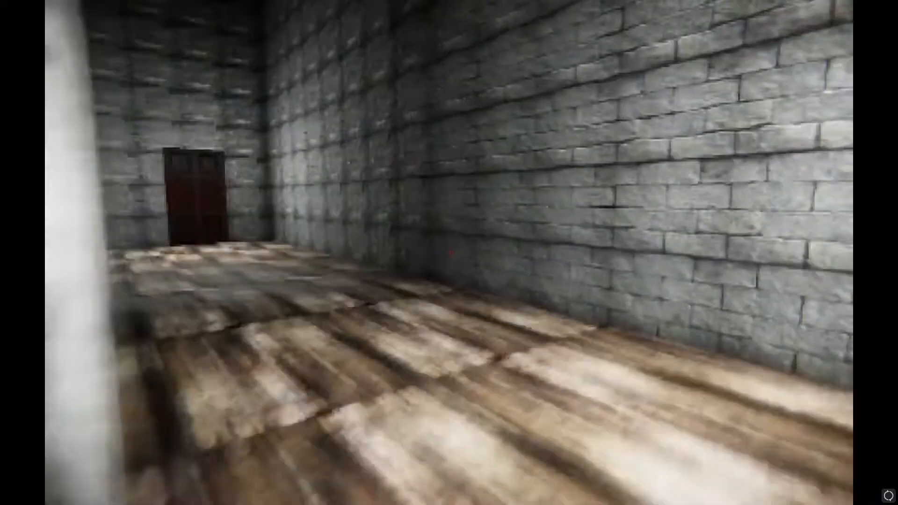
mouse_move(449, 252)
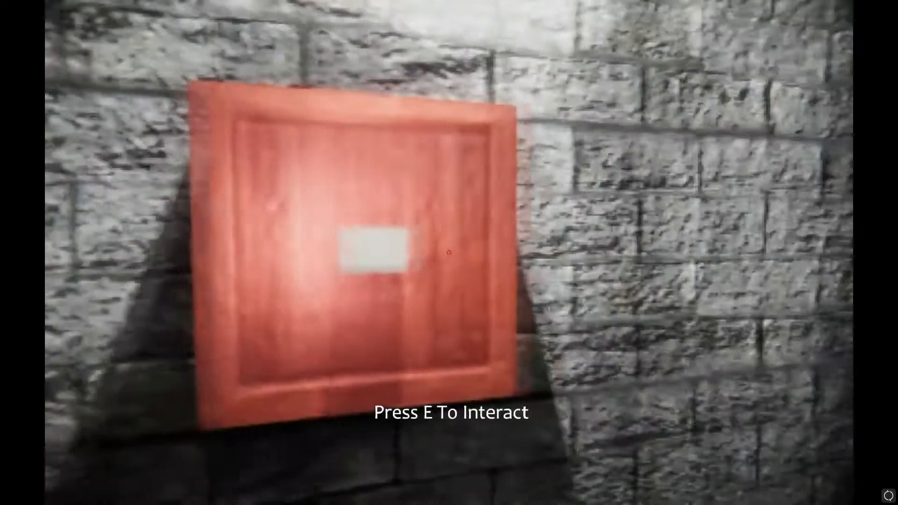
key("e")
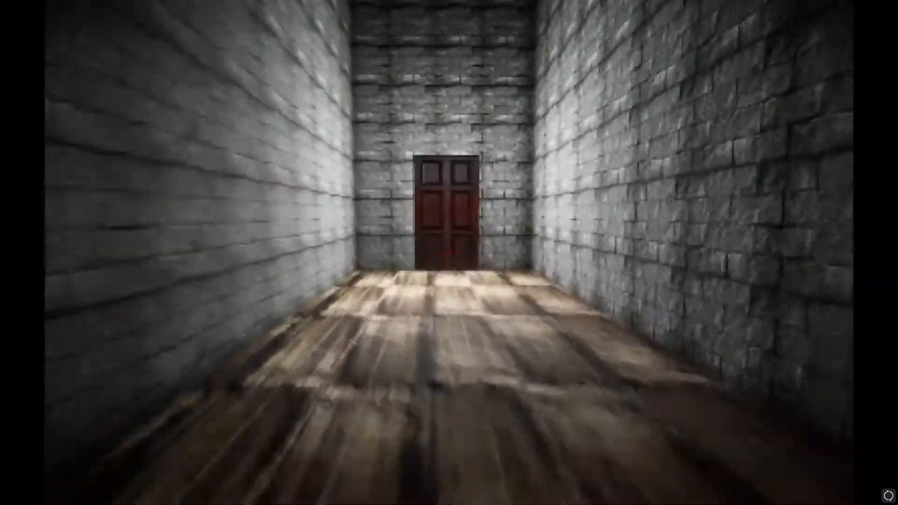
Step: Go through the wooden door at the hallway's end and the door in the next room
key("w")
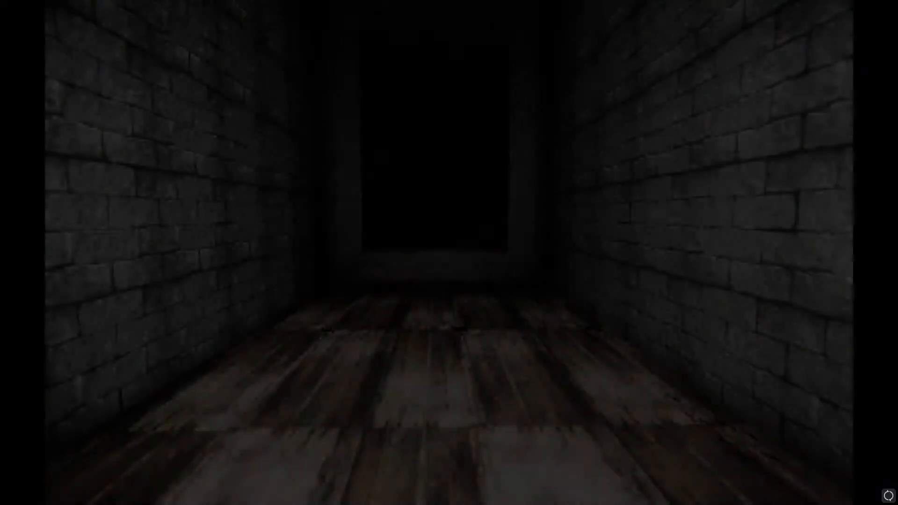
key("w")
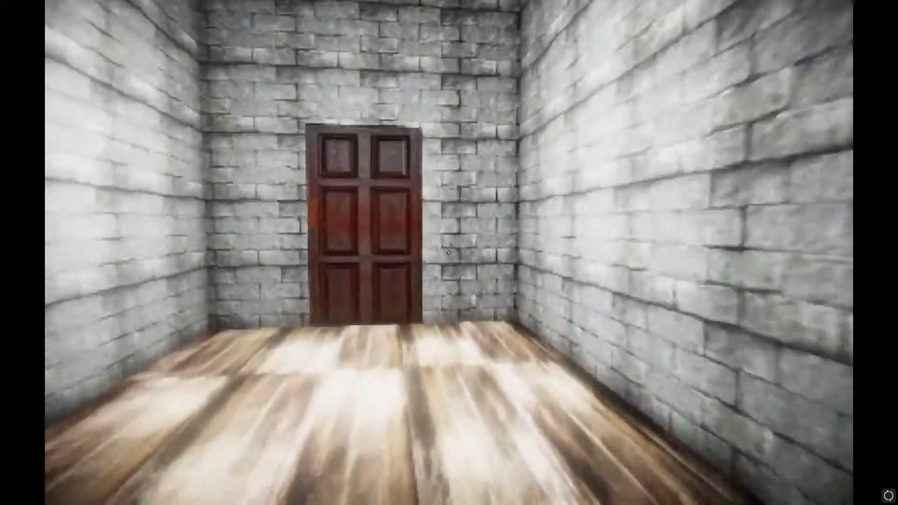
key("w")
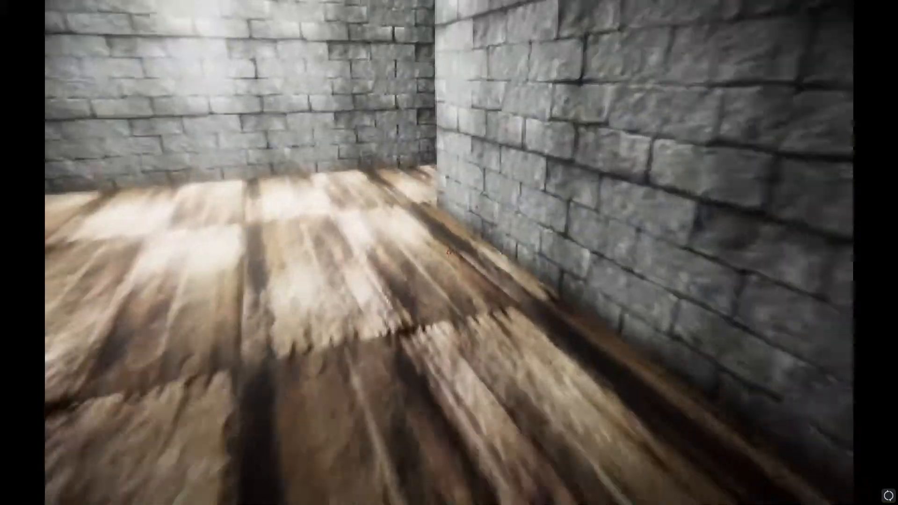
mouse_move(449, 253)
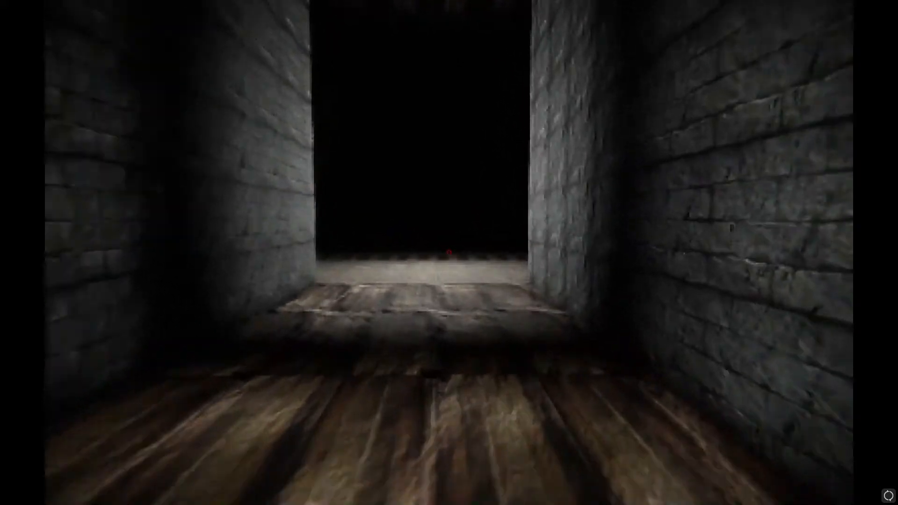
Step: Walk out onto the railway tracks until caught, restarting at the tree courtyard title
key("w")
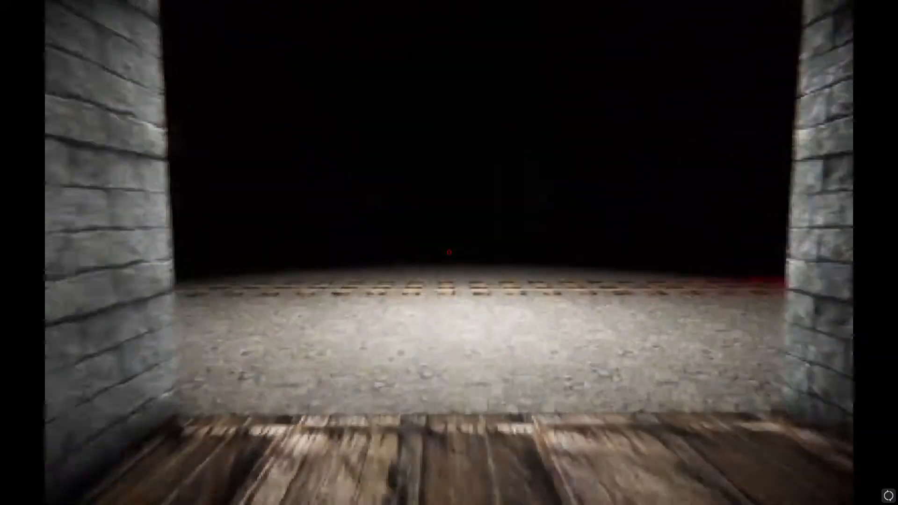
key("w")
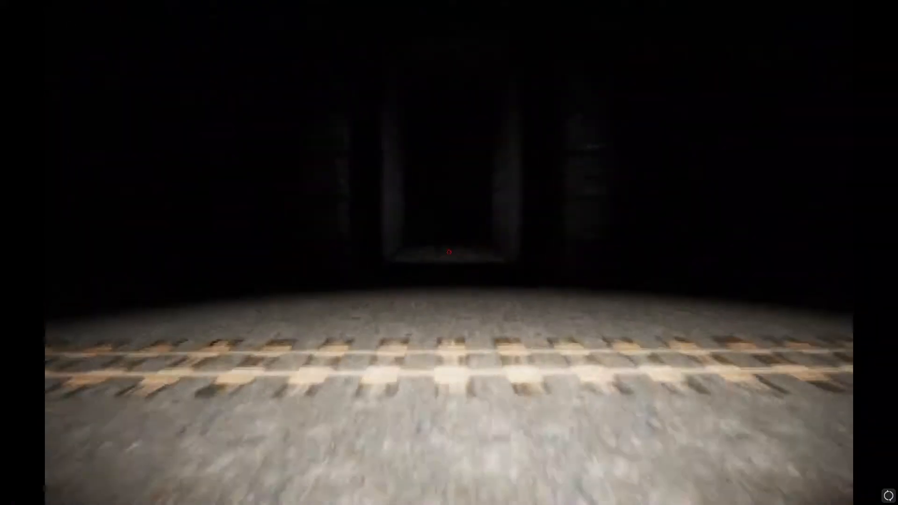
mouse_move(449, 253)
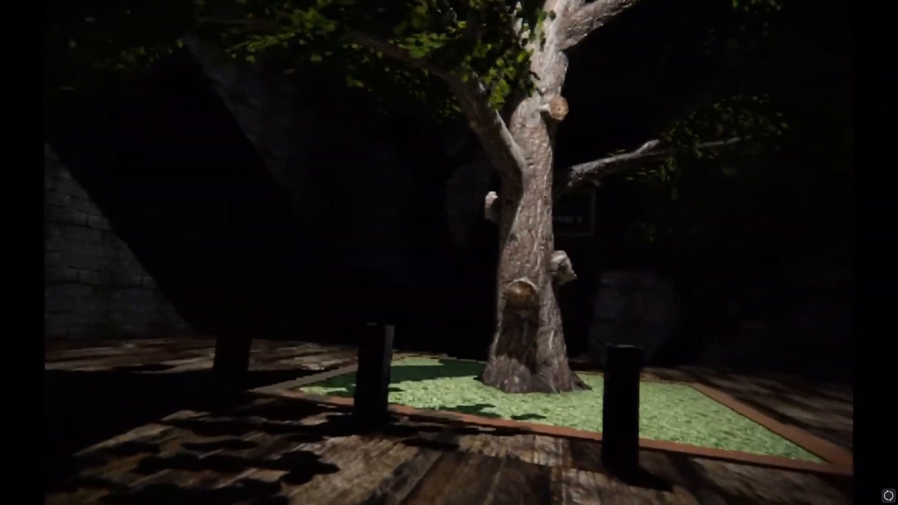
mouse_move(449, 253)
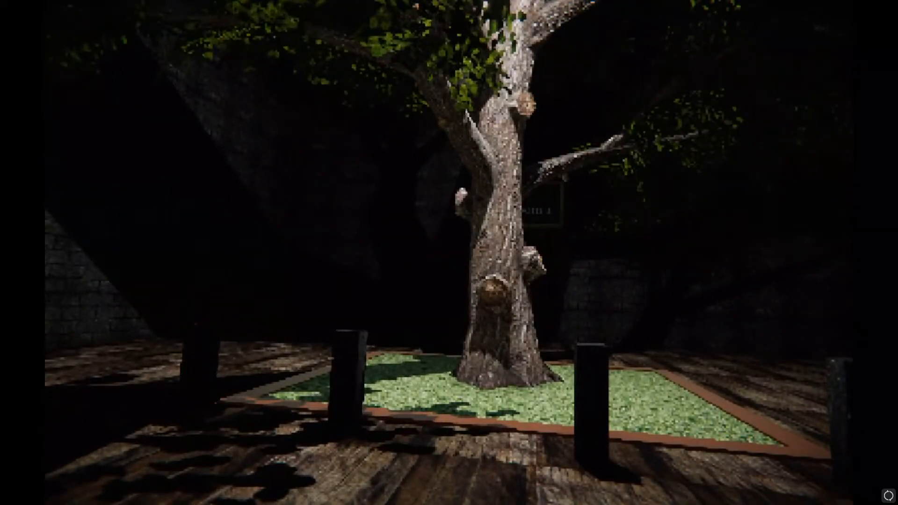
key("e")
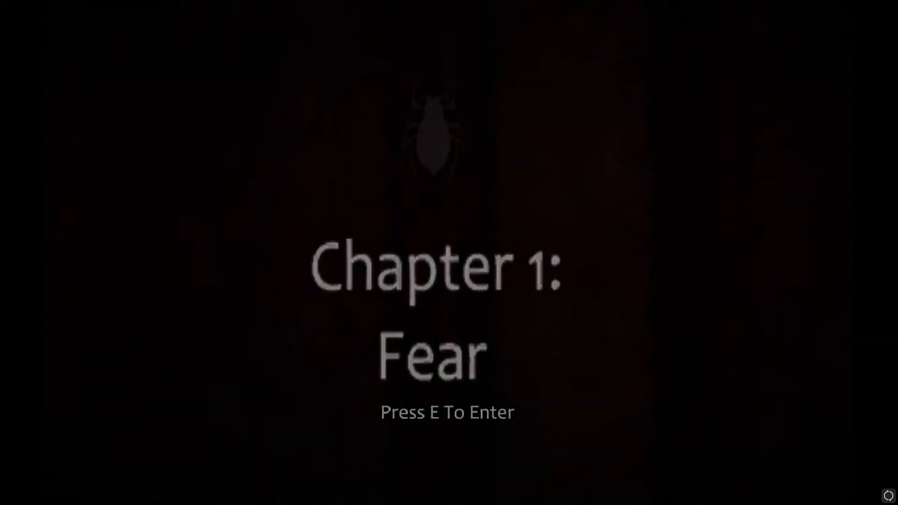
Step: Start Chapter 1: Fear from its title card and return to the dim brick room
key("e")
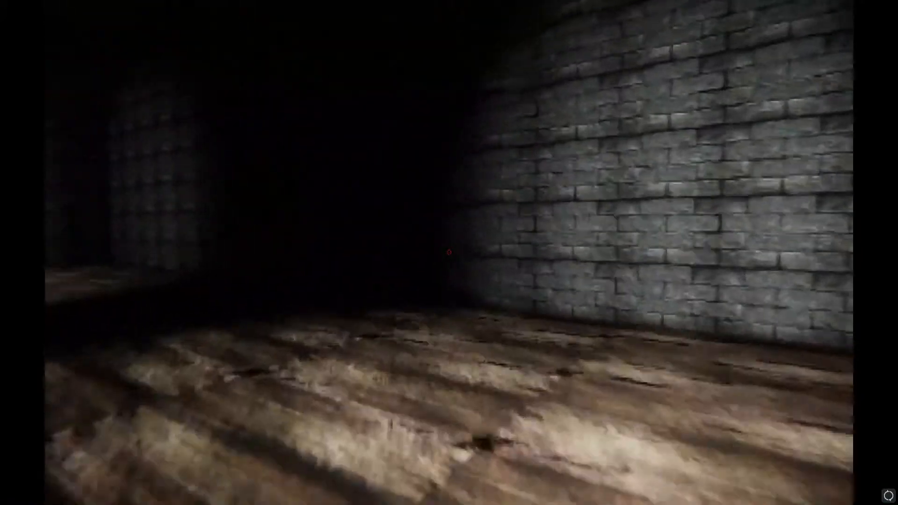
mouse_move(449, 253)
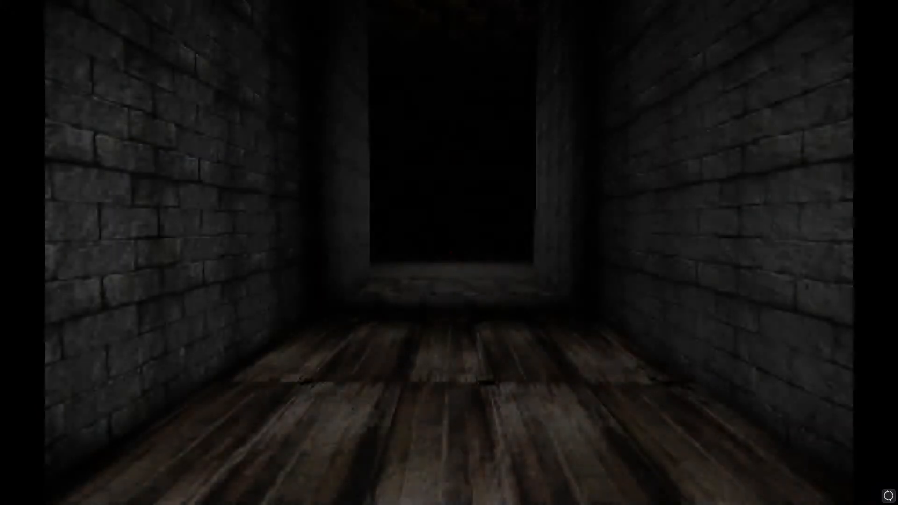
Step: Walk down the corridor past the door to the tracks and let the train pass
key("w")
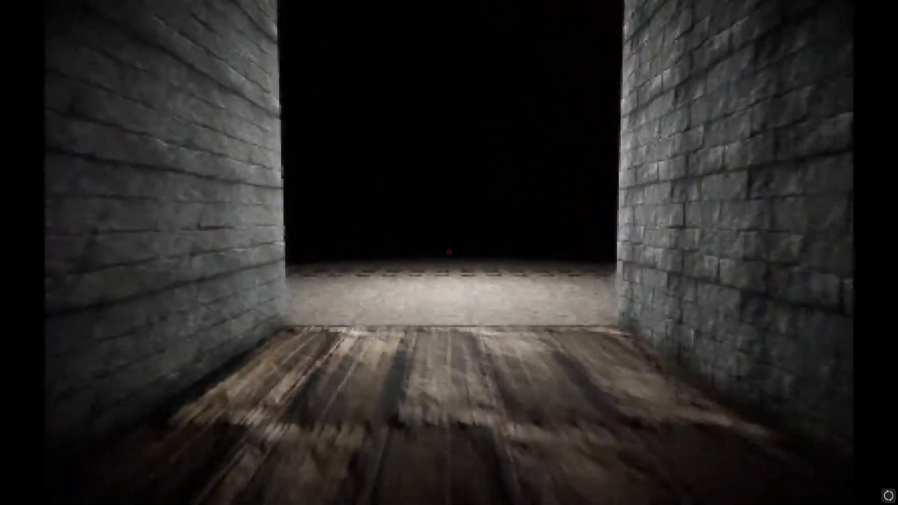
key("W")
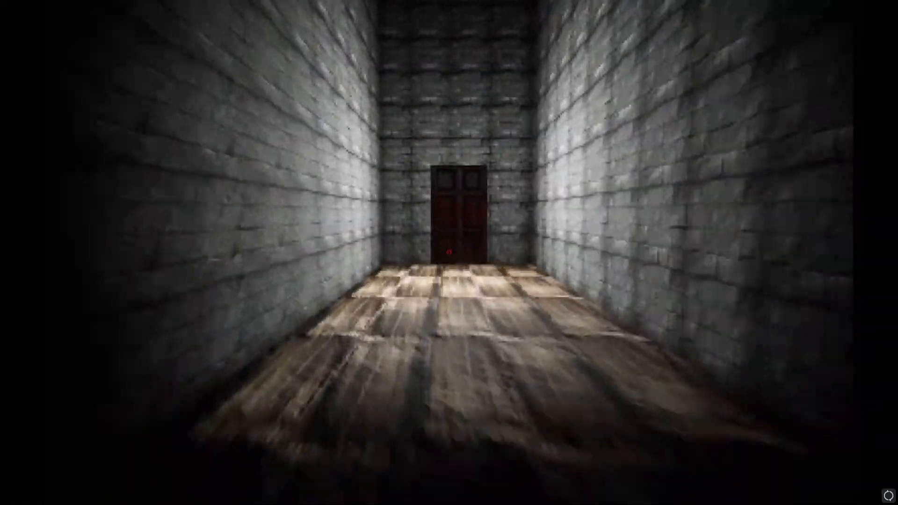
key("w")
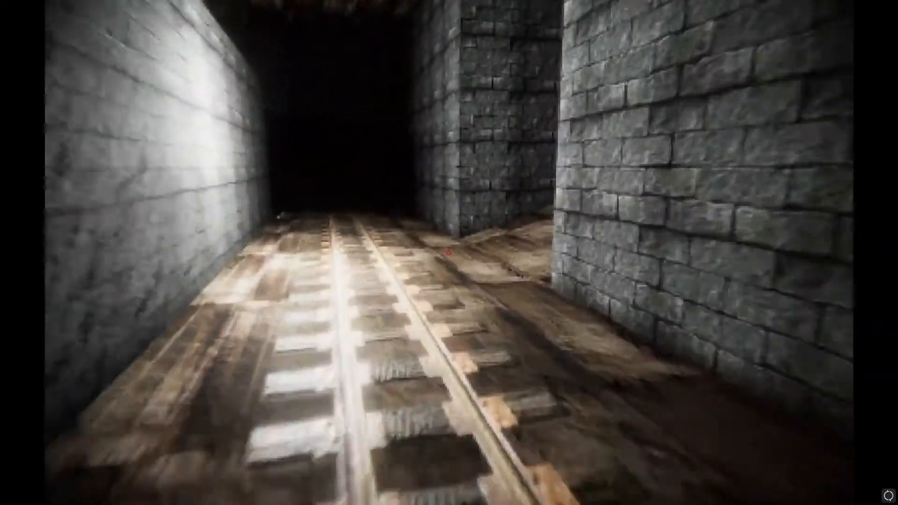
mouse_move(449, 253)
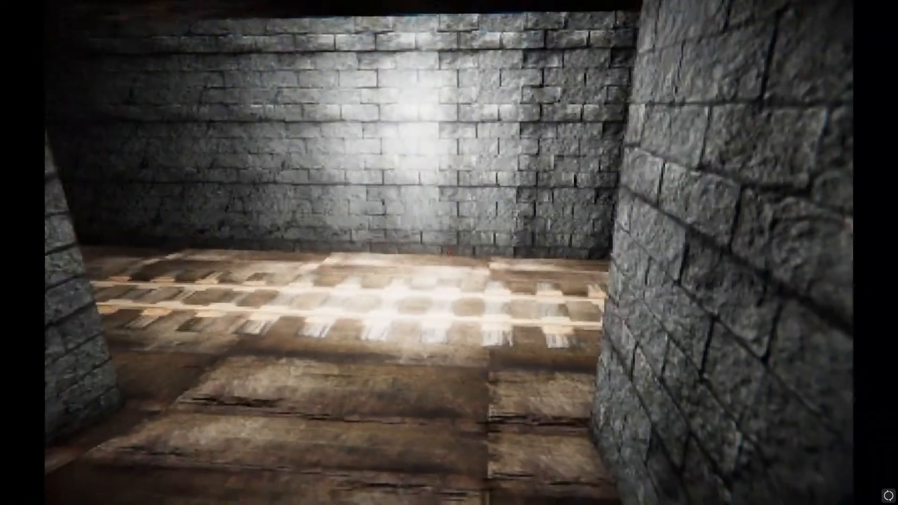
mouse_move(449, 253)
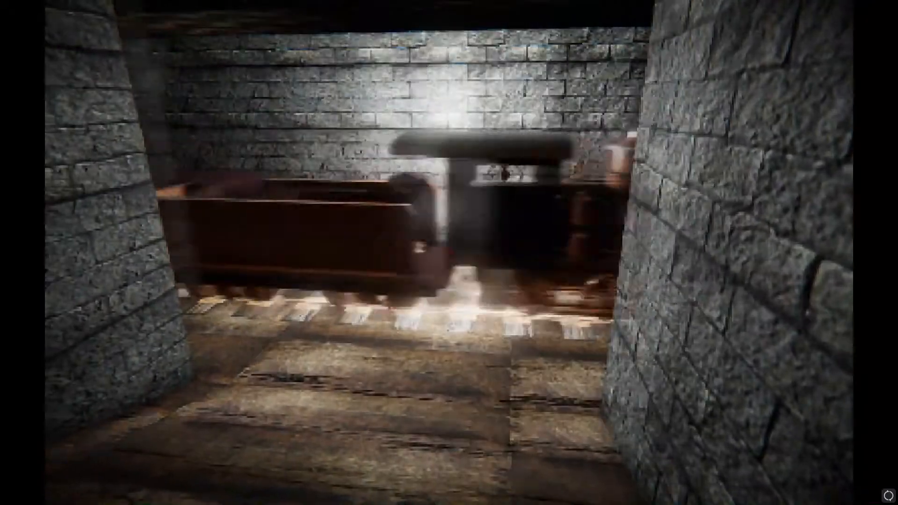
mouse_move(449, 252)
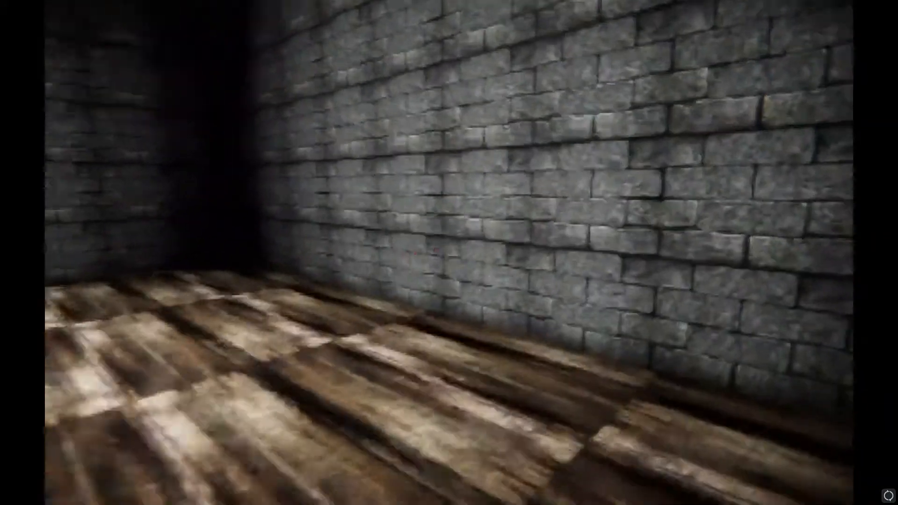
mouse_move(449, 253)
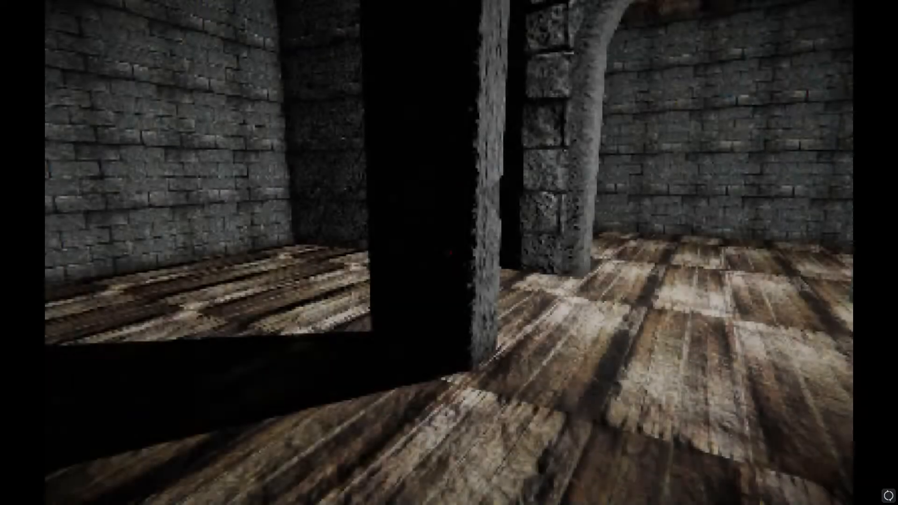
mouse_move(449, 253)
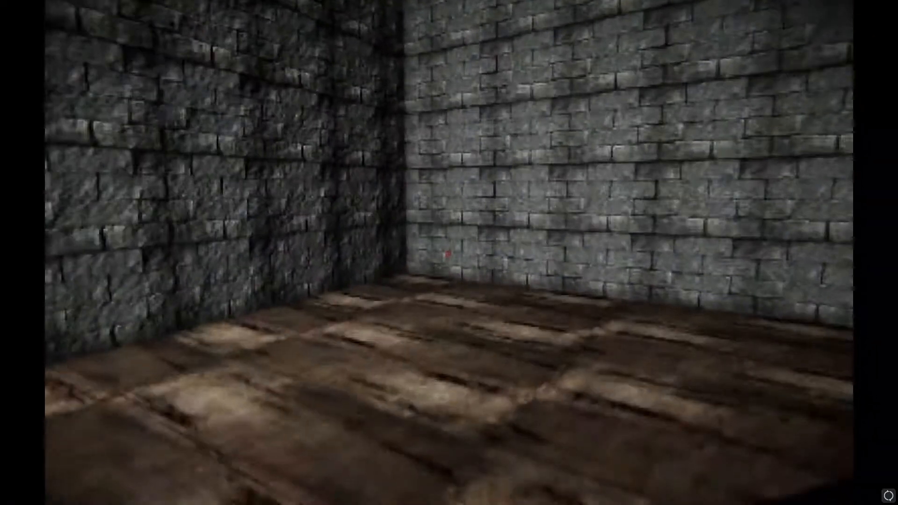
mouse_move(449, 253)
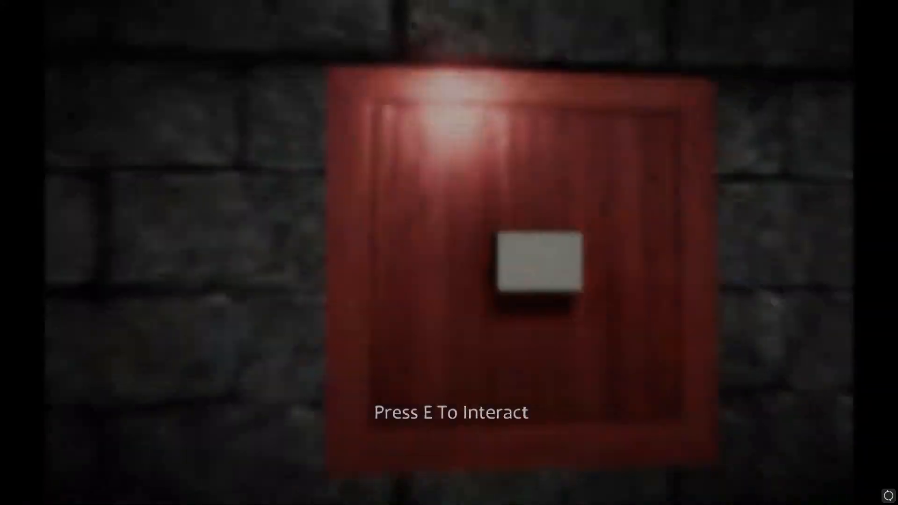
Step: Use the red panel on the wall of the brick rooms
key("e")
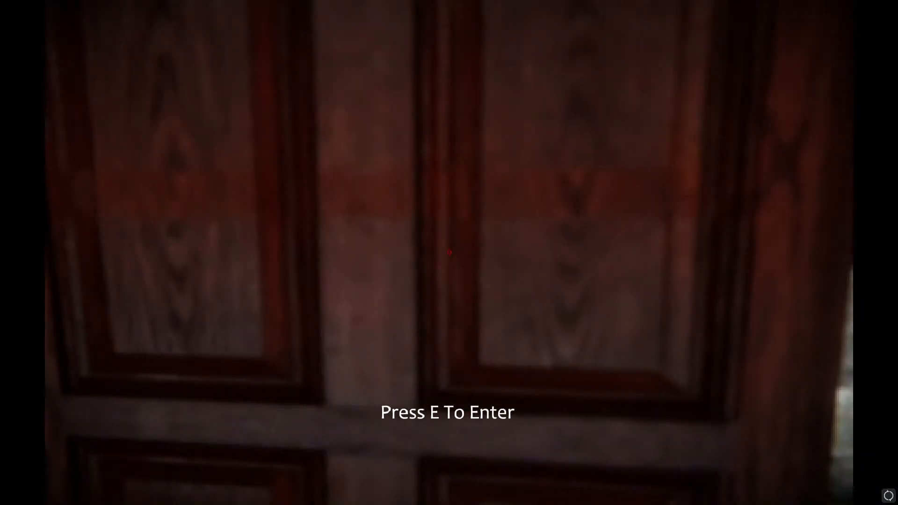
Step: Go through the wooden door and out to the tree courtyard
key("e")
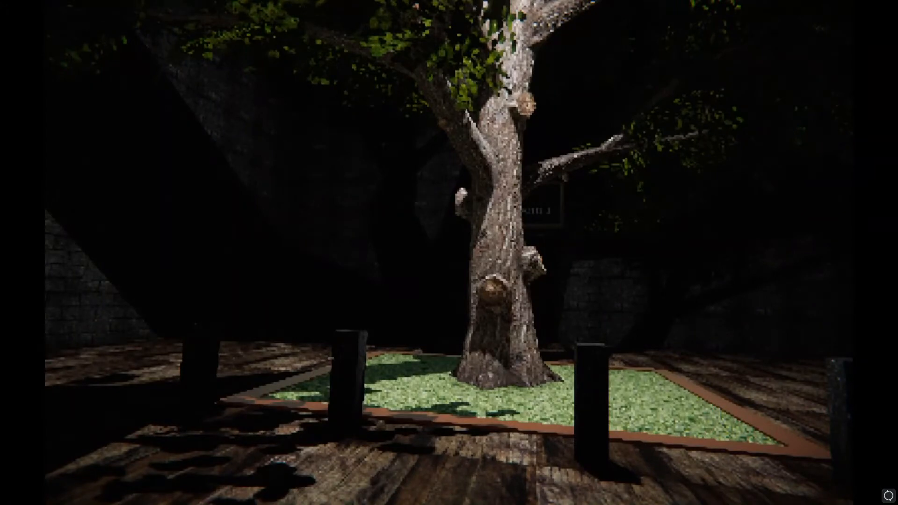
mouse_move(449, 253)
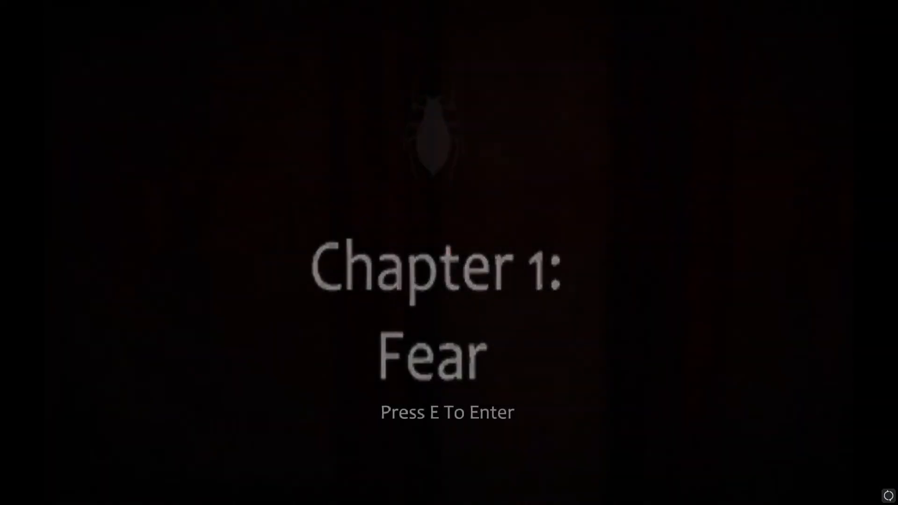
Step: Restart Chapter 1: Fear and pass through two wooden doors into the brick corridor
key("e")
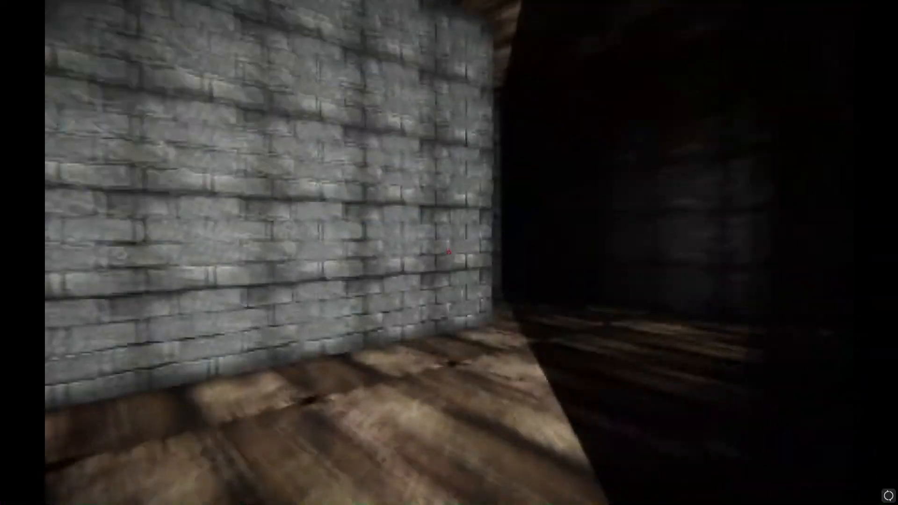
mouse_move(449, 253)
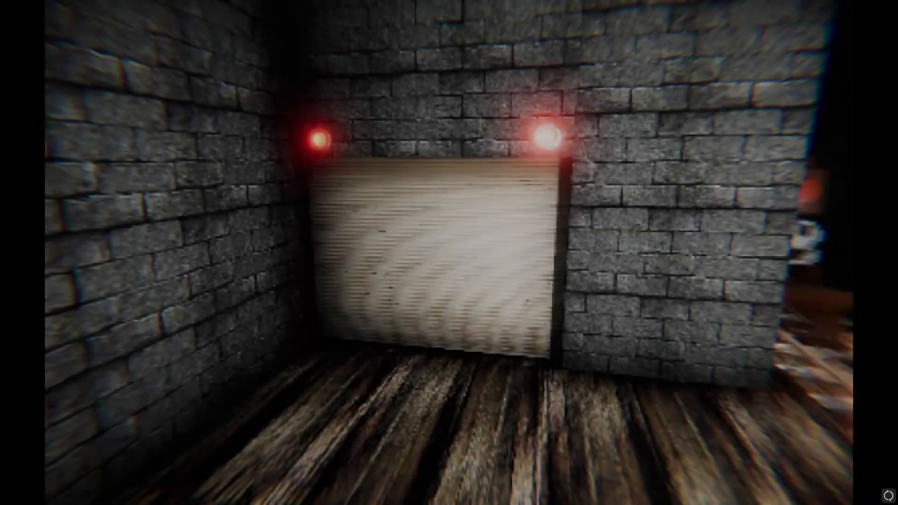
mouse_move(449, 253)
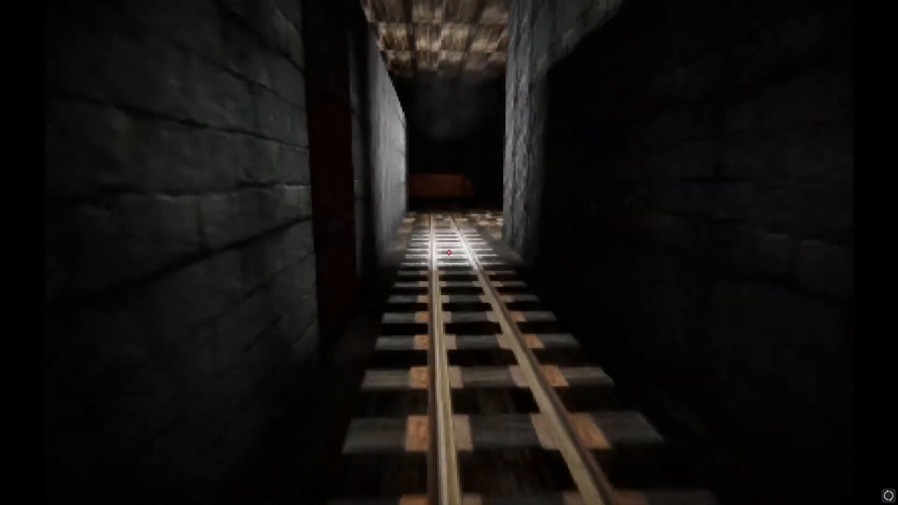
mouse_move(449, 253)
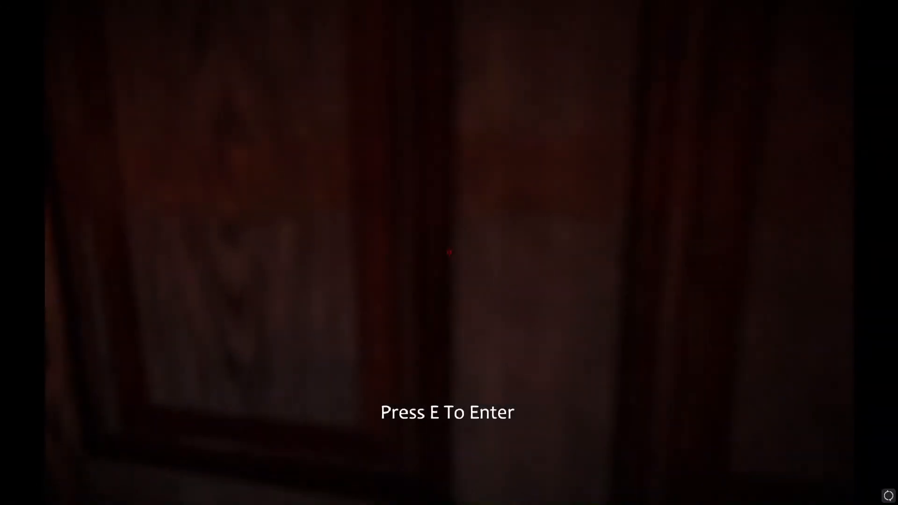
key("e")
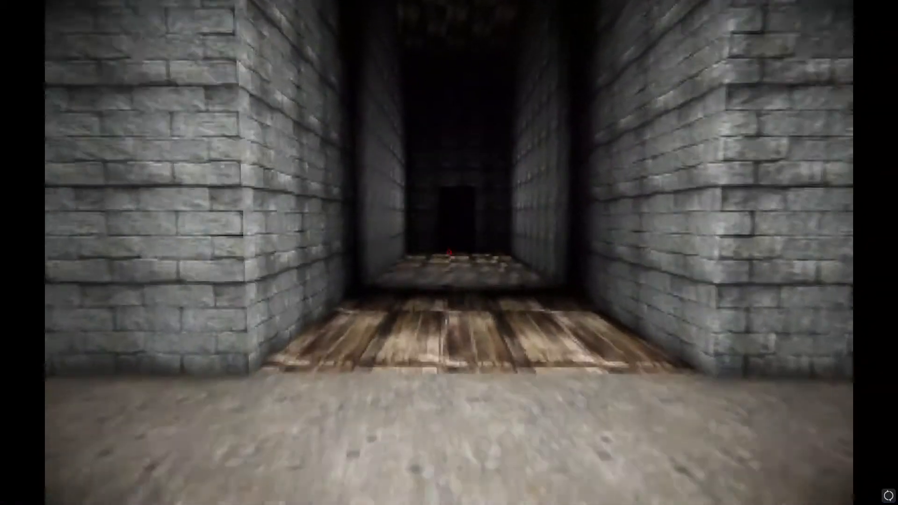
key("w")
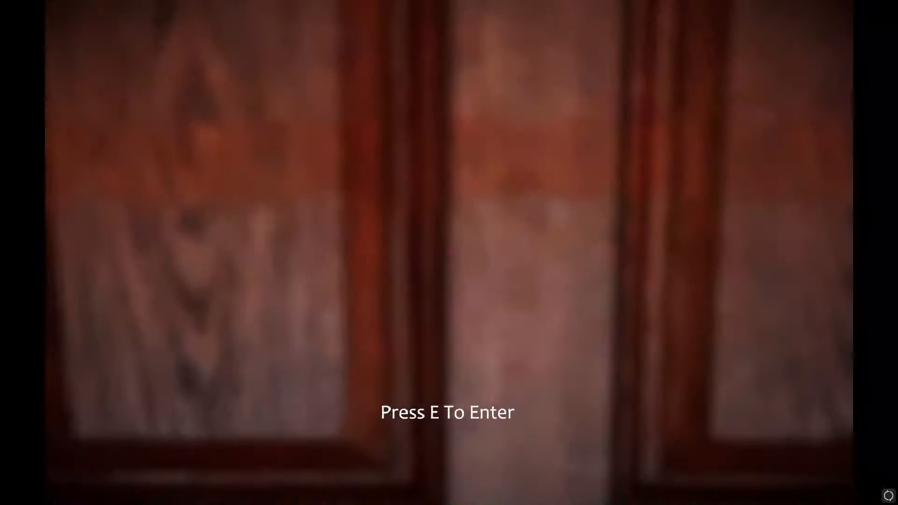
key("e")
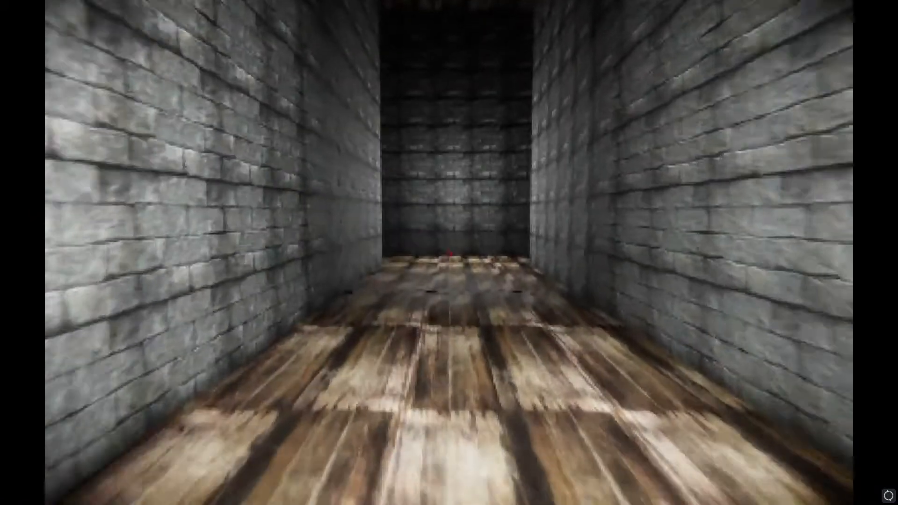
key("w")
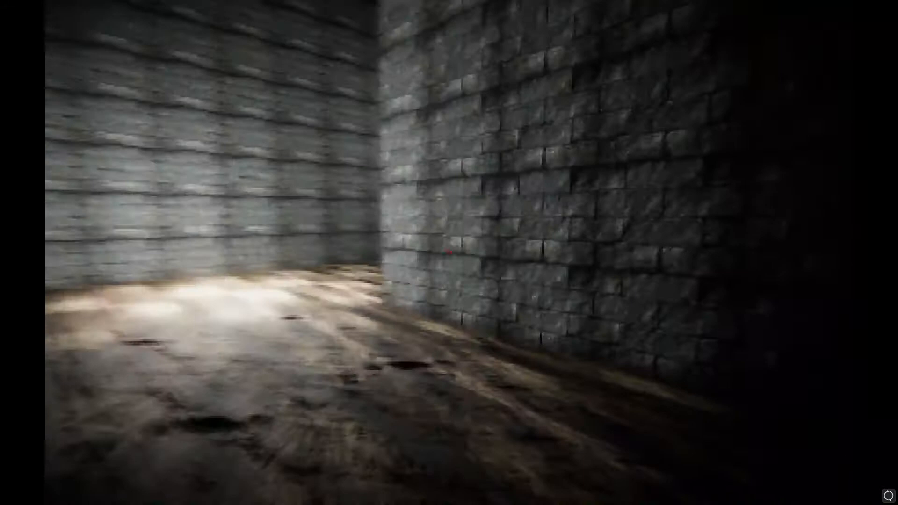
mouse_move(449, 252)
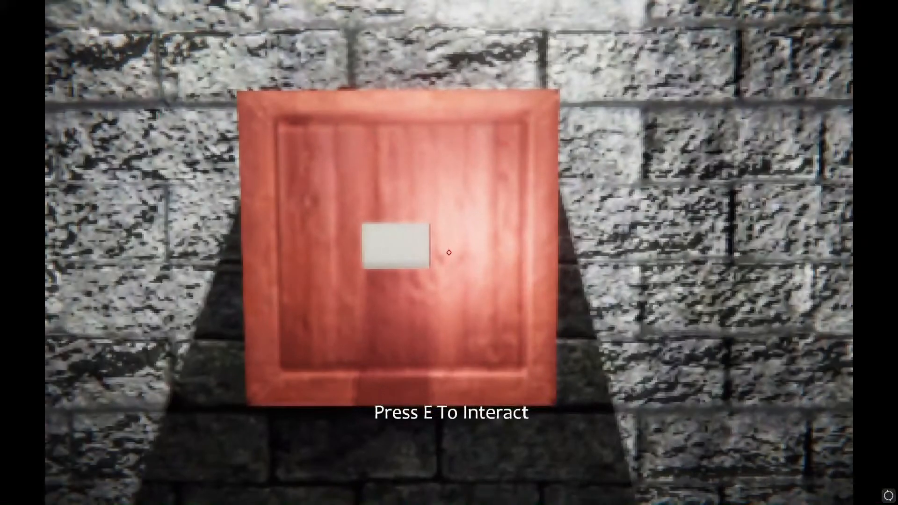
Step: Interact with the wooden wall panel before heading down the wooden-floored corridor
key("e")
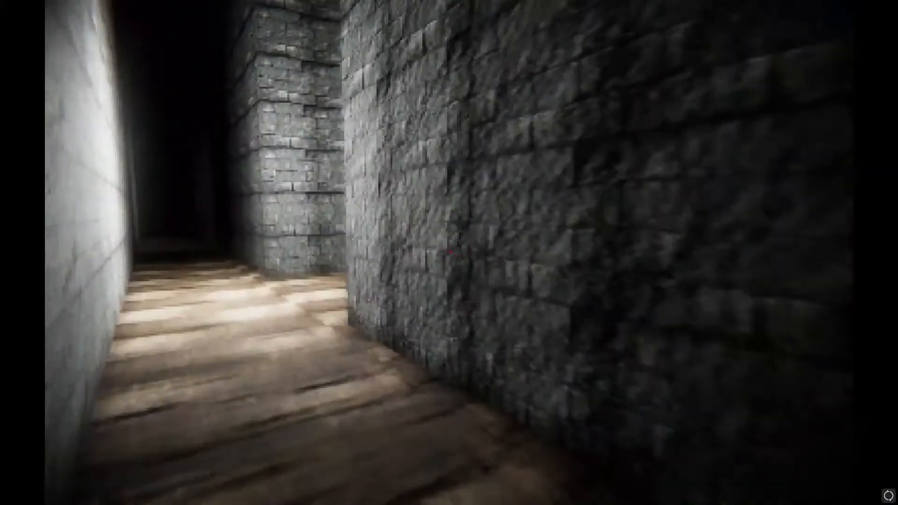
mouse_move(449, 253)
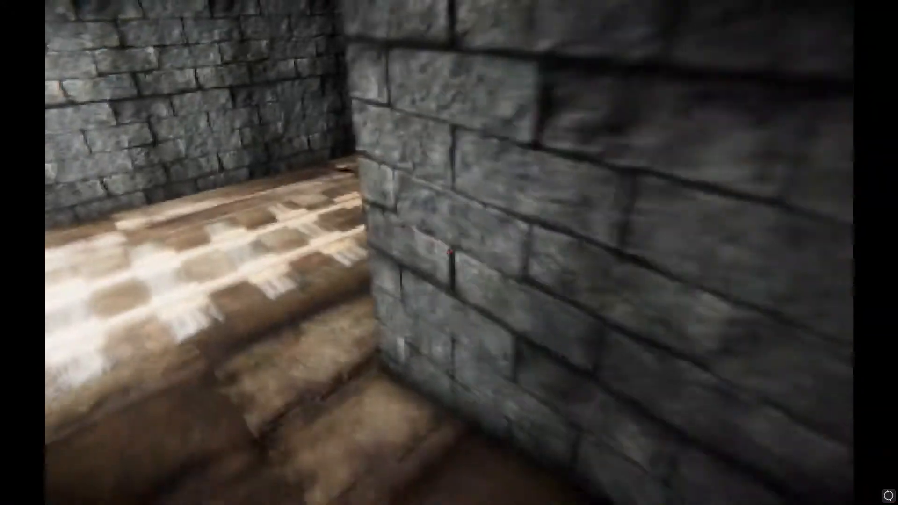
mouse_move(449, 253)
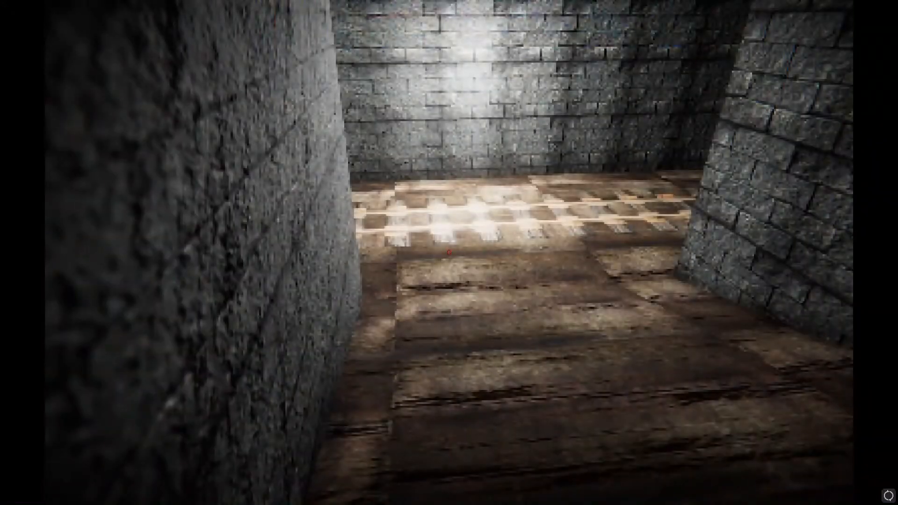
mouse_move(449, 252)
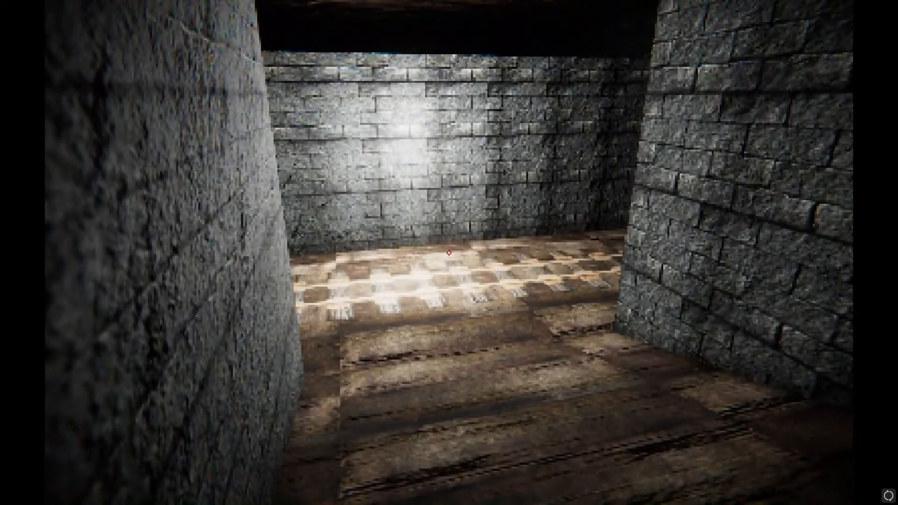
mouse_move(449, 253)
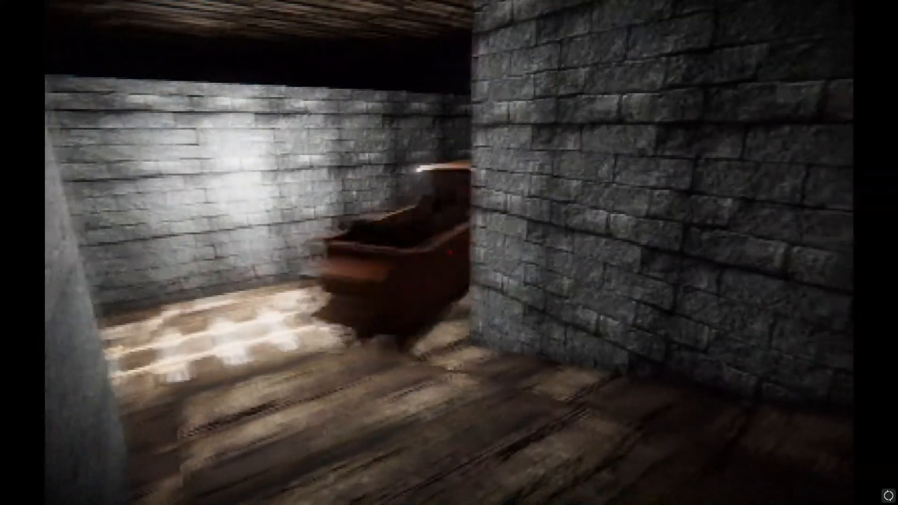
mouse_move(449, 252)
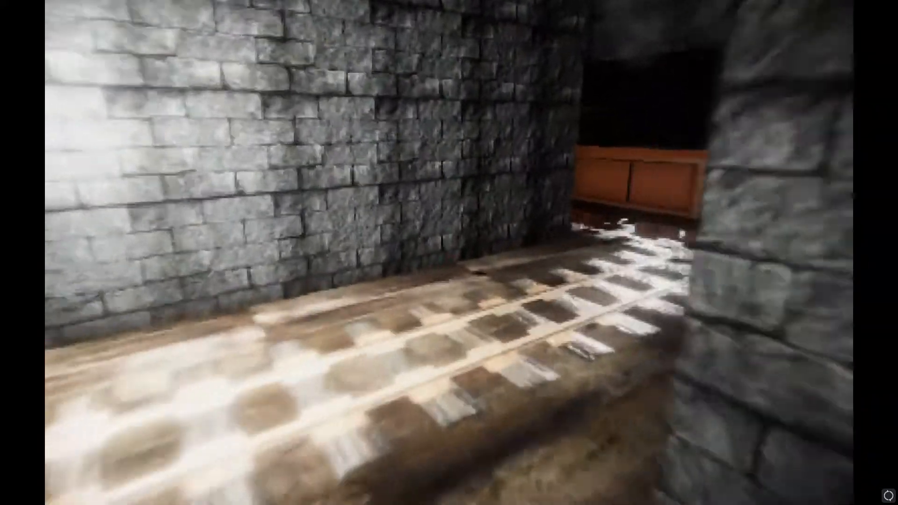
mouse_move(449, 253)
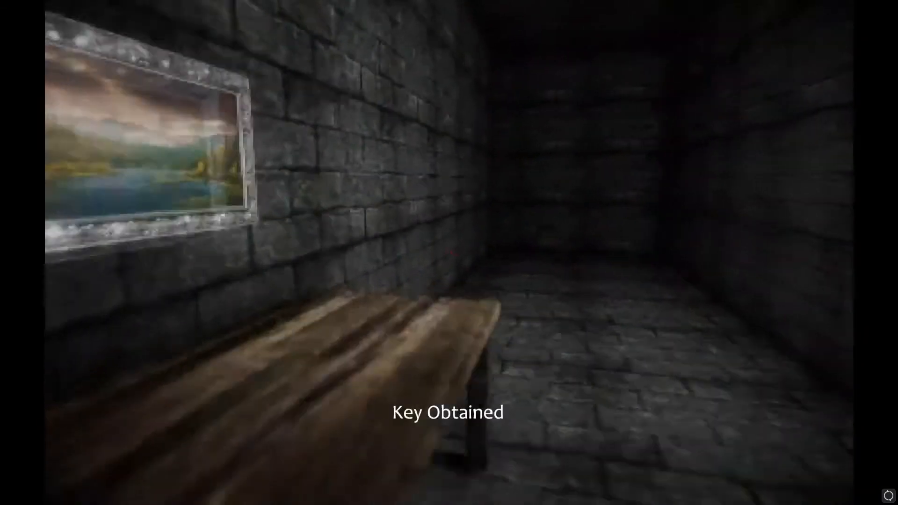
mouse_move(449, 253)
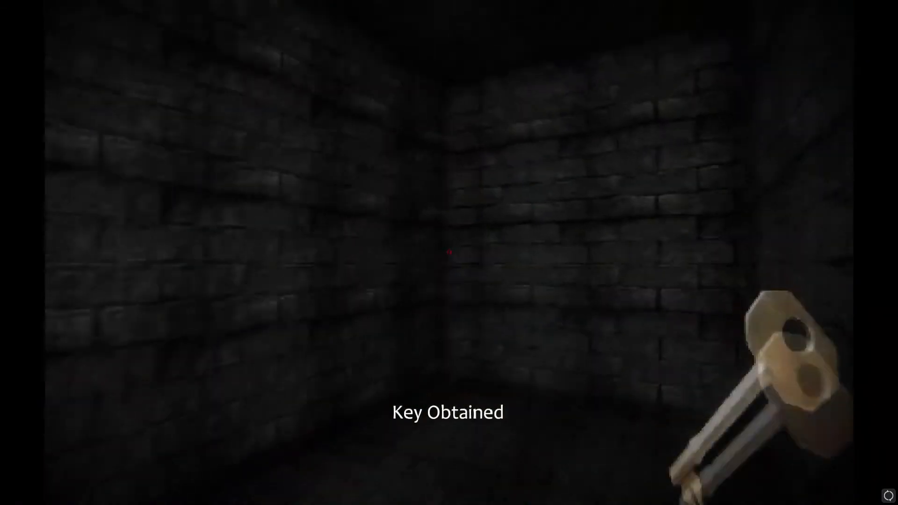
mouse_move(449, 253)
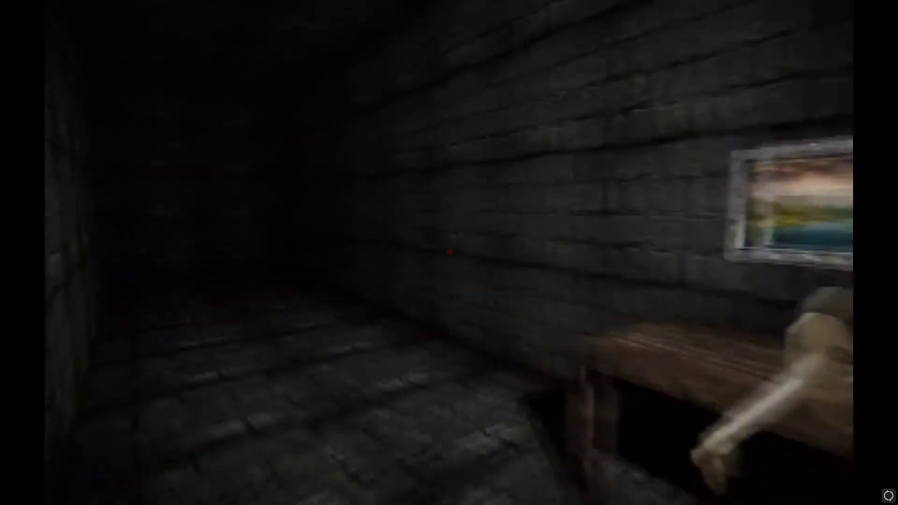
mouse_move(449, 253)
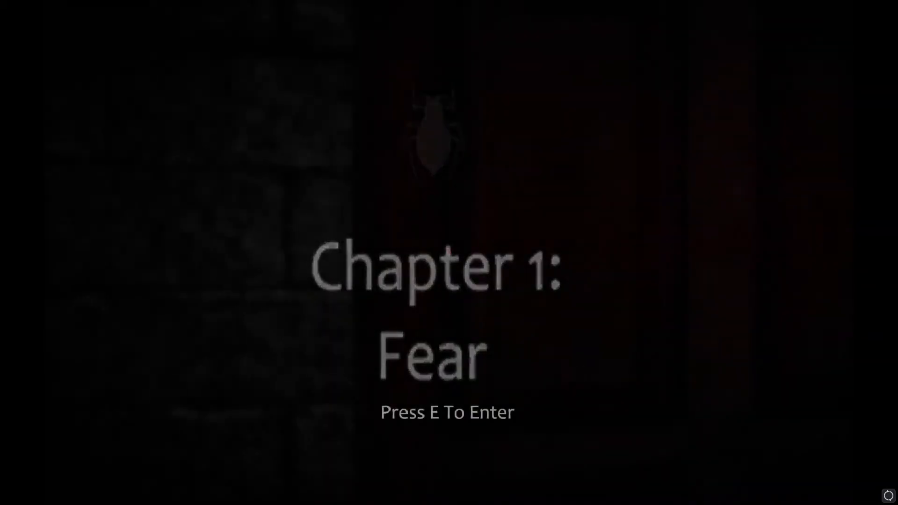
Step: Enter Chapter 1: Fear from its title card to begin exploring the corridors
key("e")
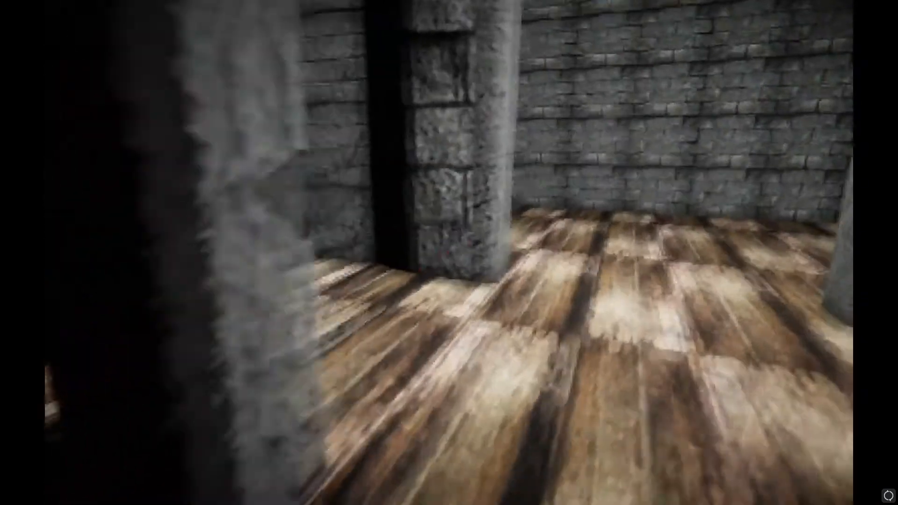
mouse_move(449, 253)
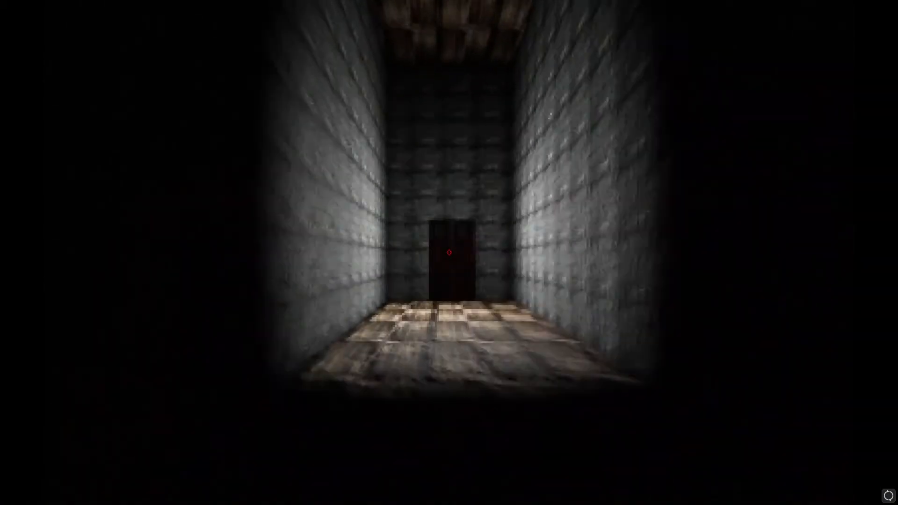
Step: Walk down the long hall to the red door and stop by the wall as the train passes
key("W")
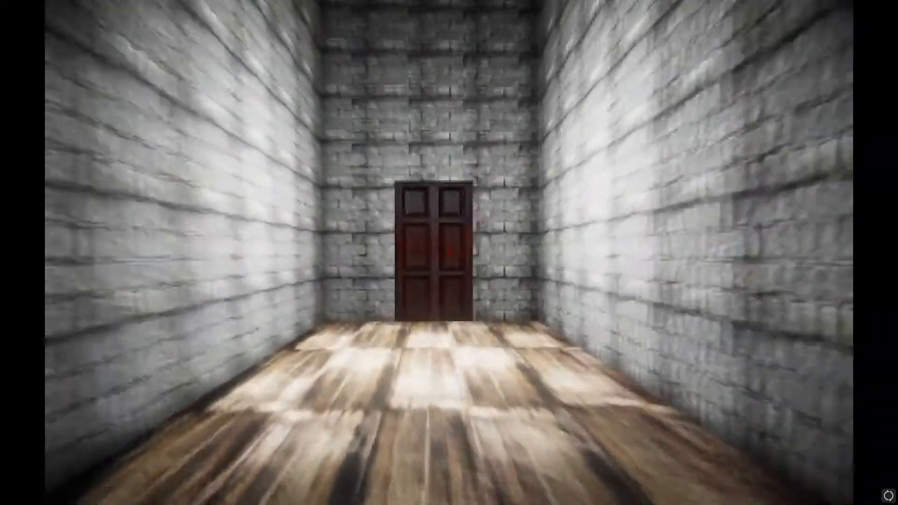
key("w")
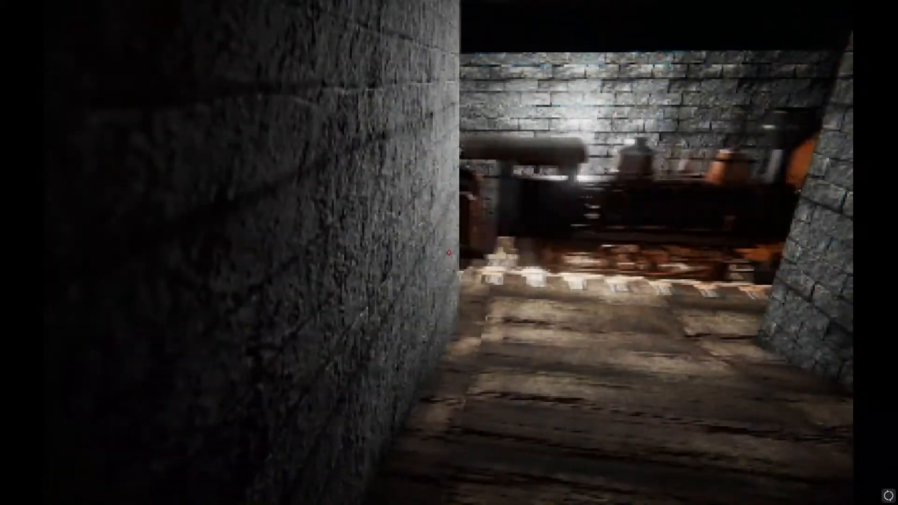
mouse_move(449, 253)
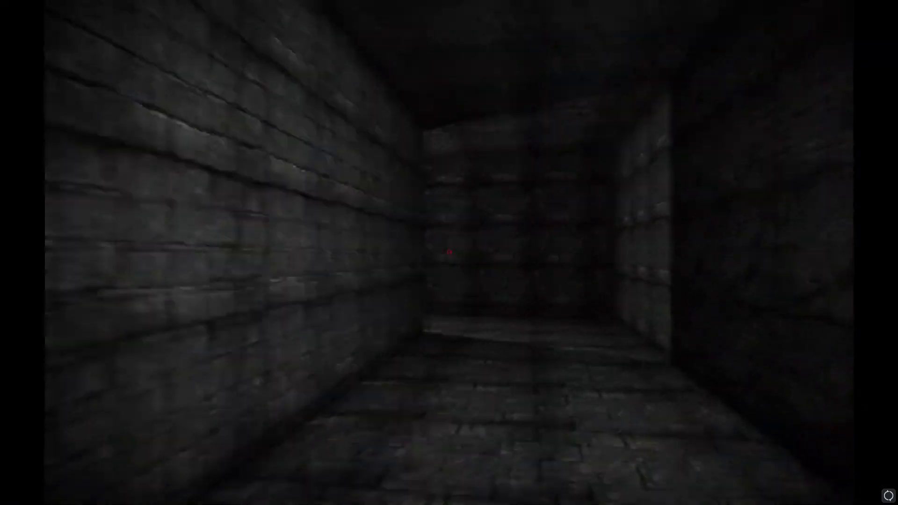
mouse_move(449, 253)
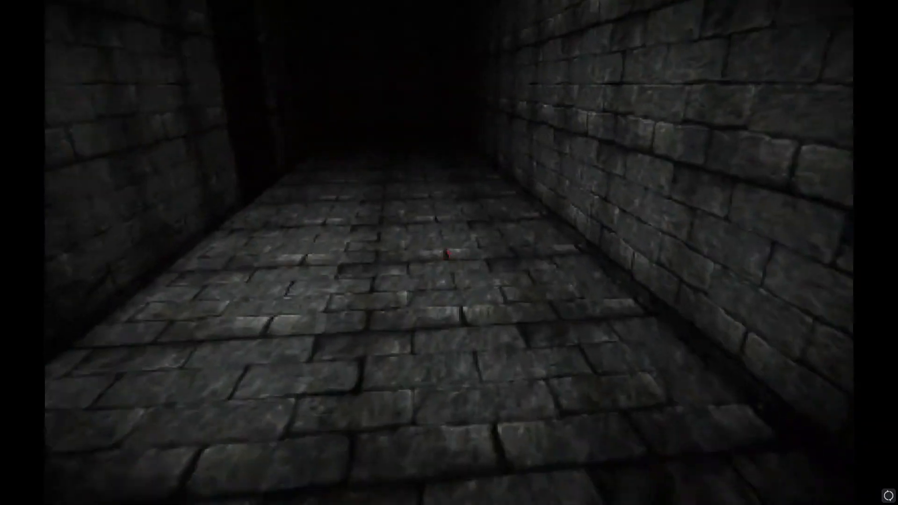